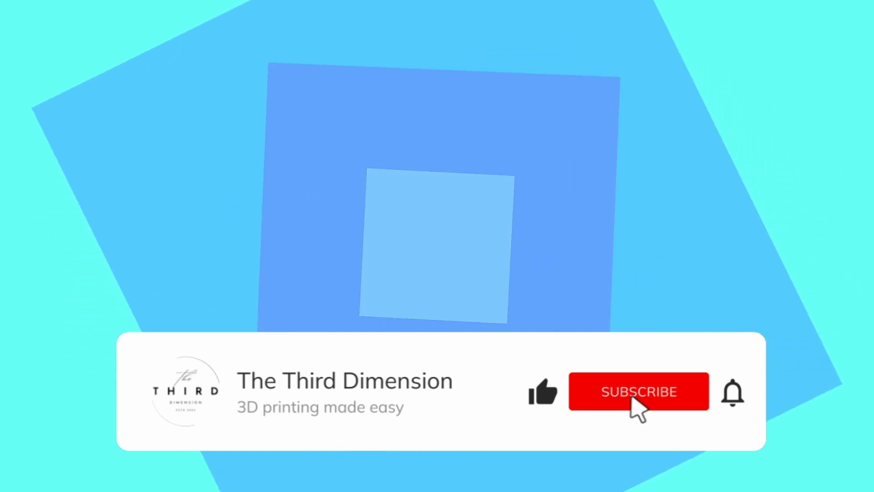
Play the outro preview until the red Subscribe button turns into grey SUBSCRIBED
{"action": "left_click", "coordinate": [639, 391]}
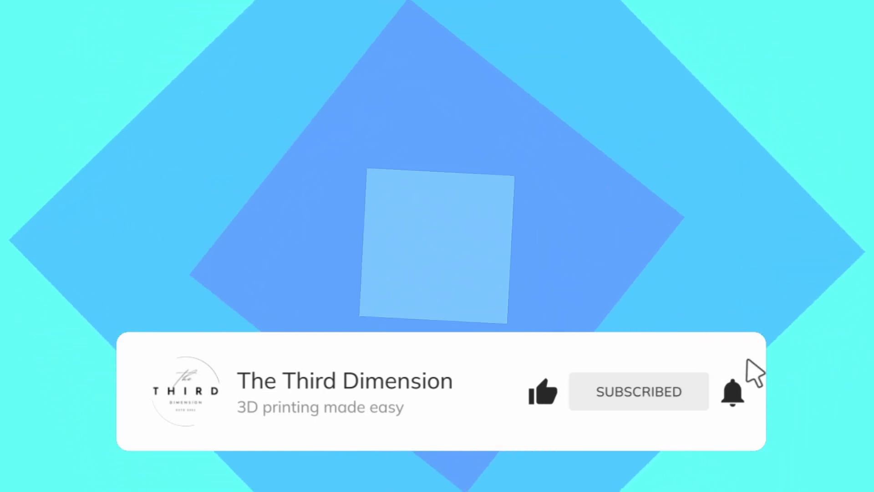